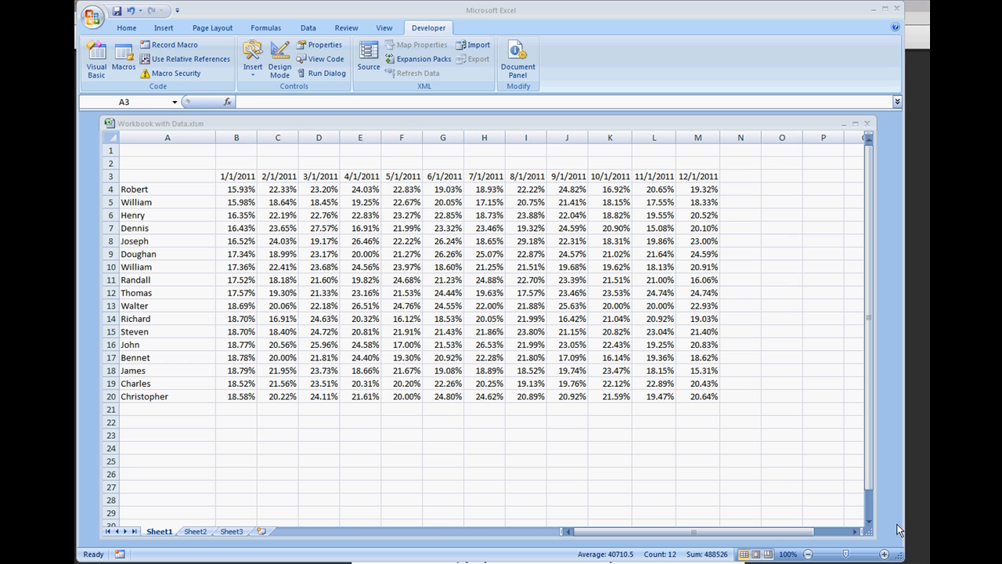
mouse_move(503, 206)
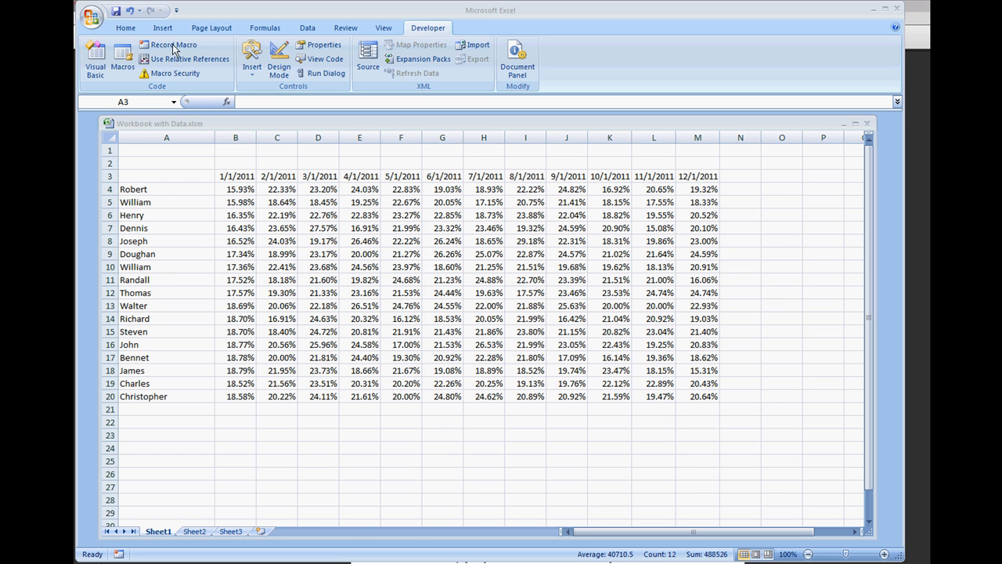
Start recording a new macro named CopyRange stored in this workbook
left_click(173, 45)
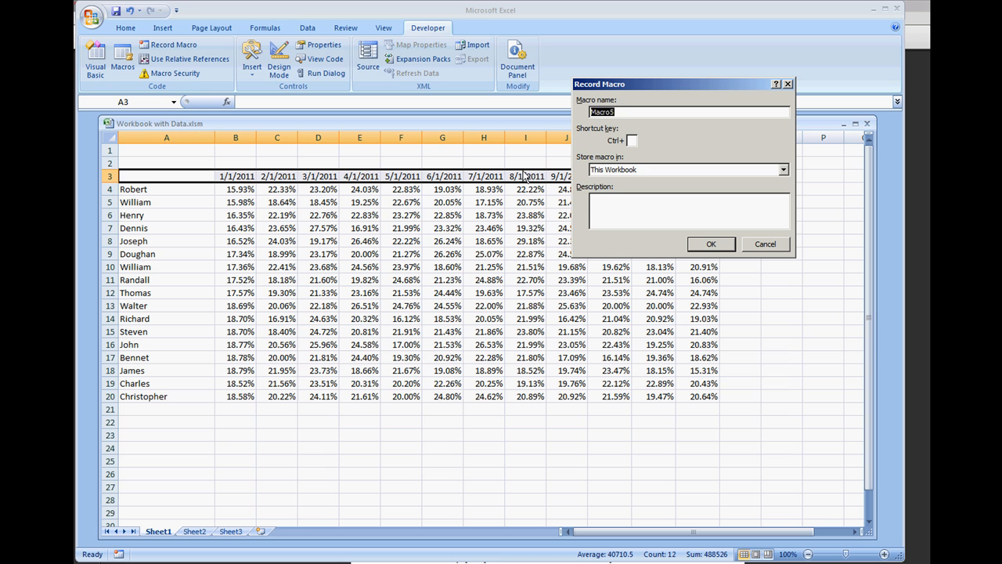
type("C")
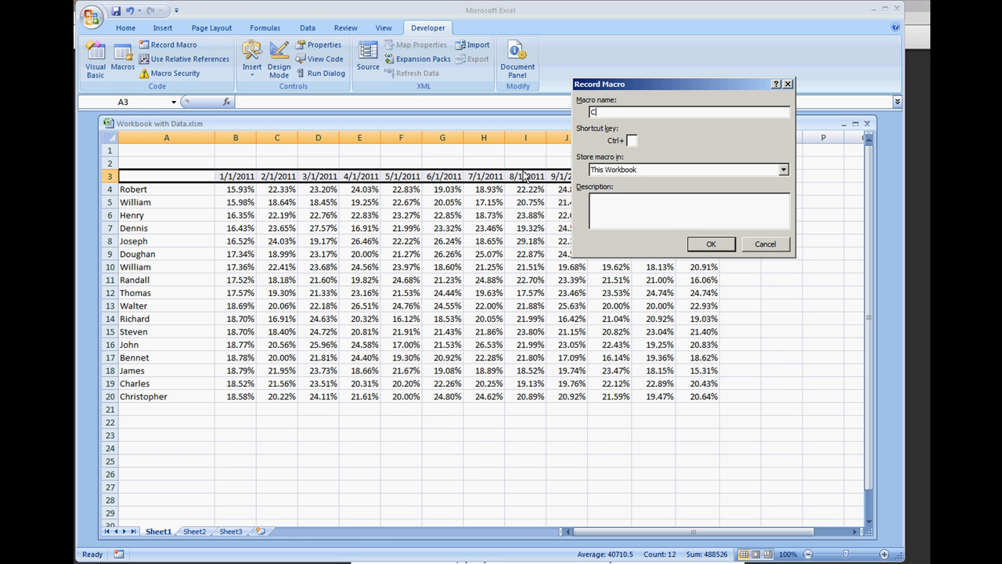
type("CopyRange")
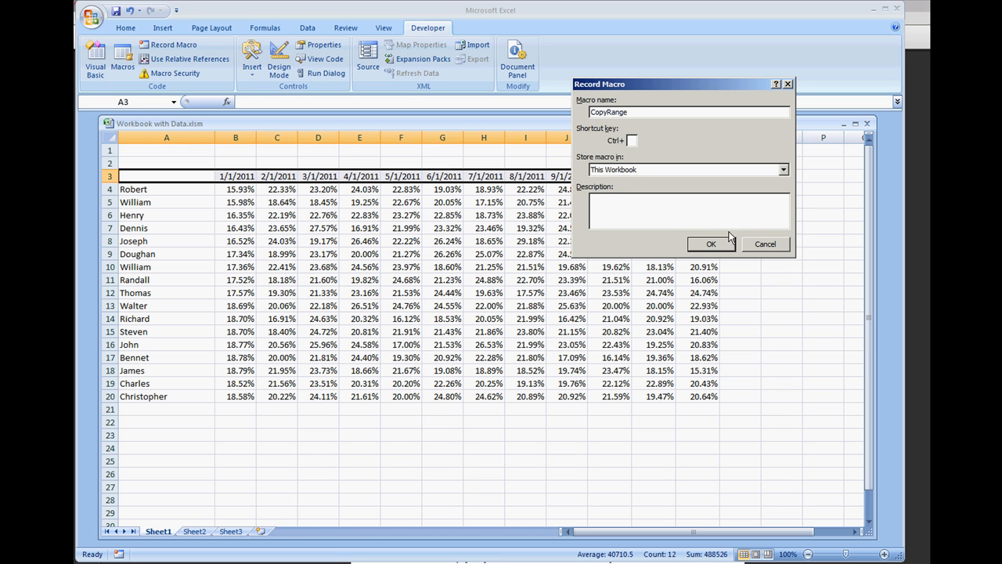
left_click(711, 243)
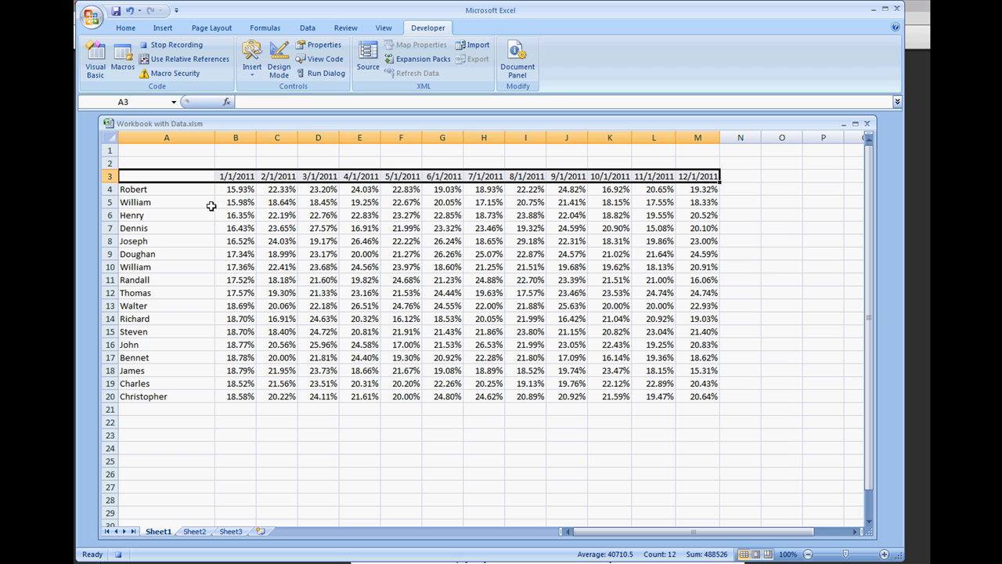
Copy Sheet1 date row A3:M3 and paste it into Sheet2 at B3 while recording
left_click(166, 175)
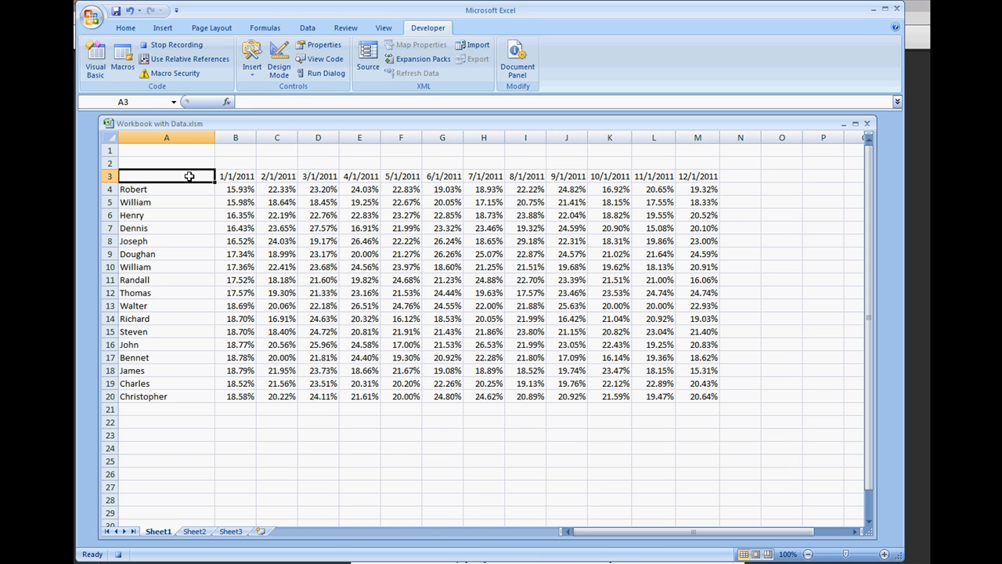
left_click_drag(236, 176, 697, 176)
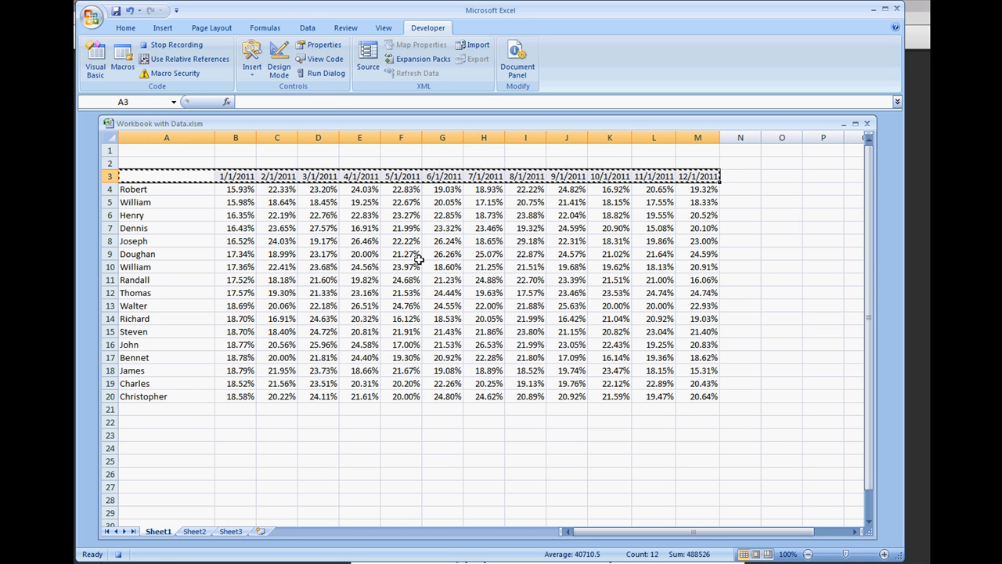
left_click(194, 530)
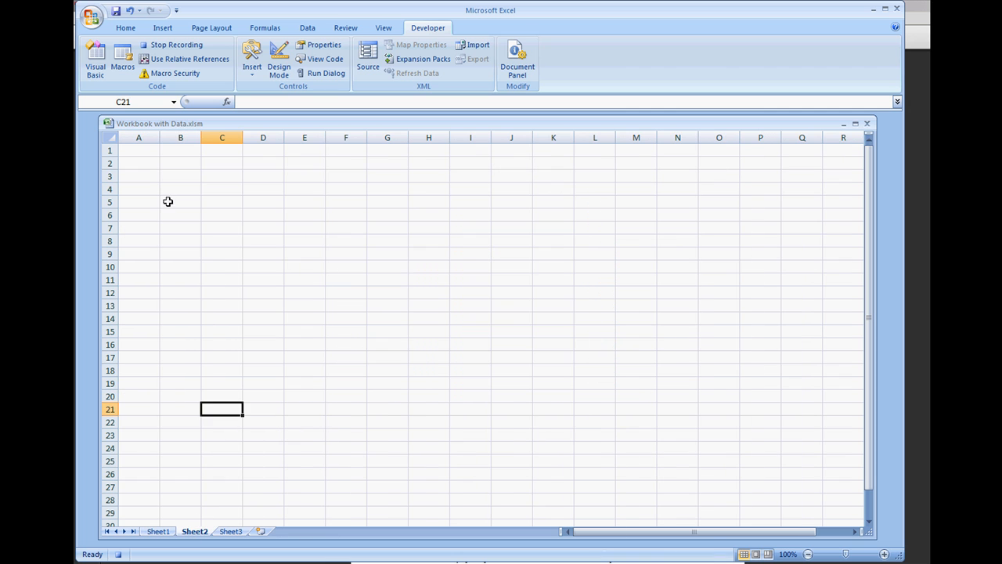
left_click(180, 175)
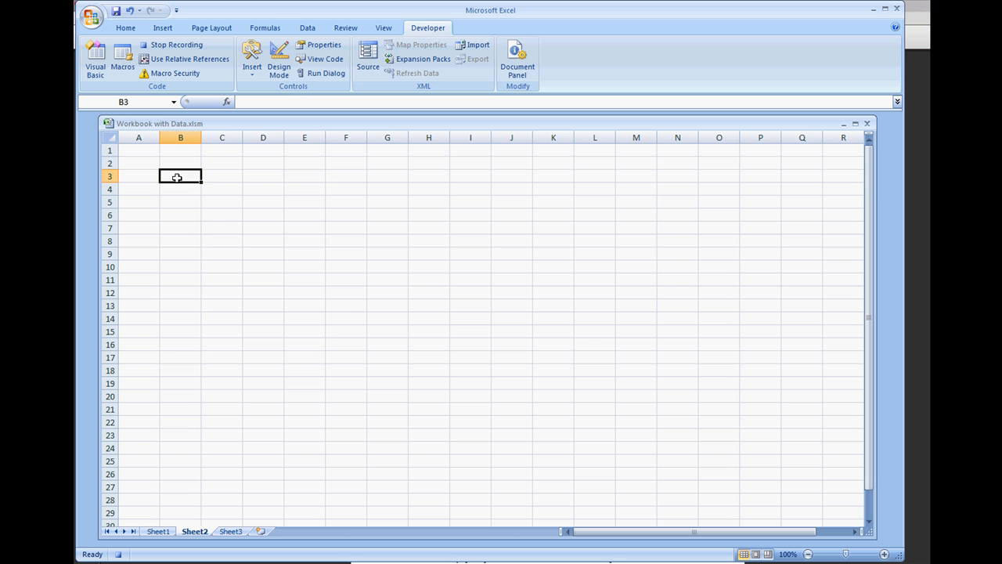
right_click(180, 175)
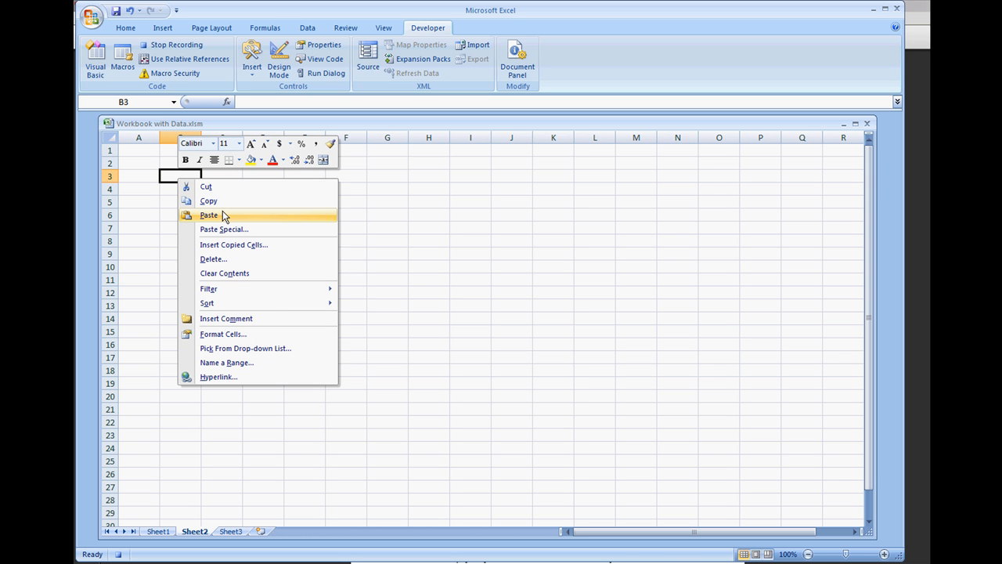
left_click(209, 215)
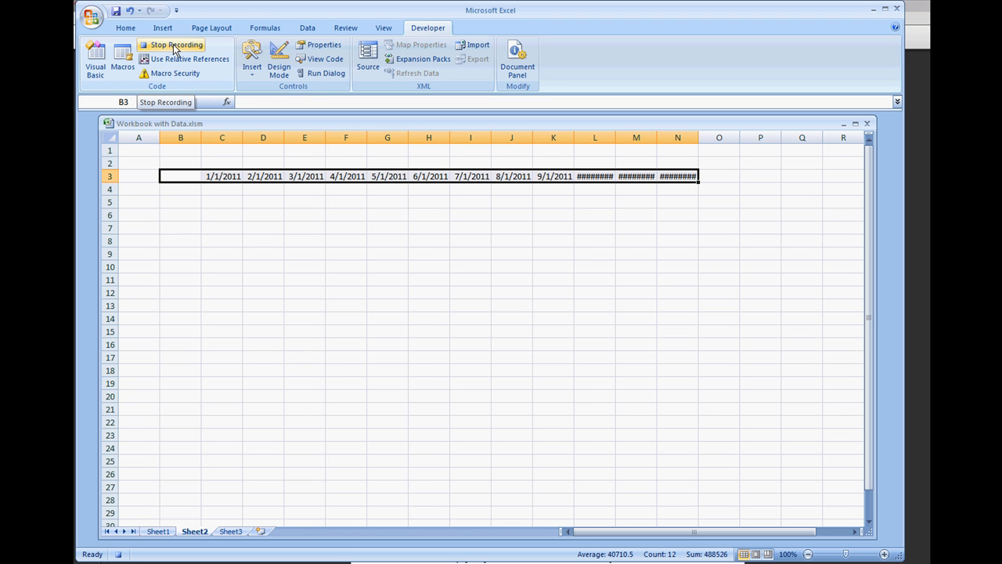
Stop recording and run CopyRange from Sheet1 via the macro list
left_click(172, 45)
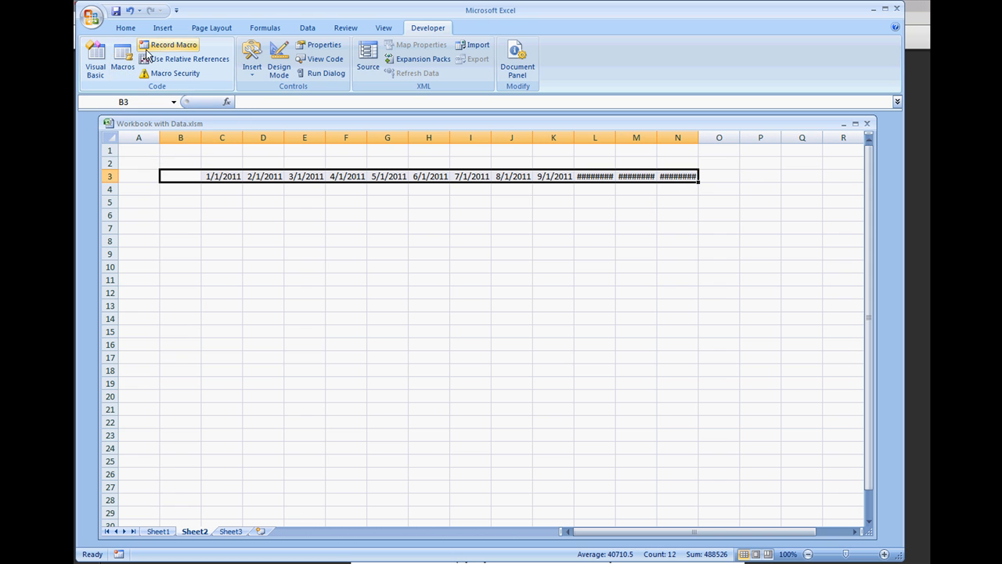
left_click(122, 59)
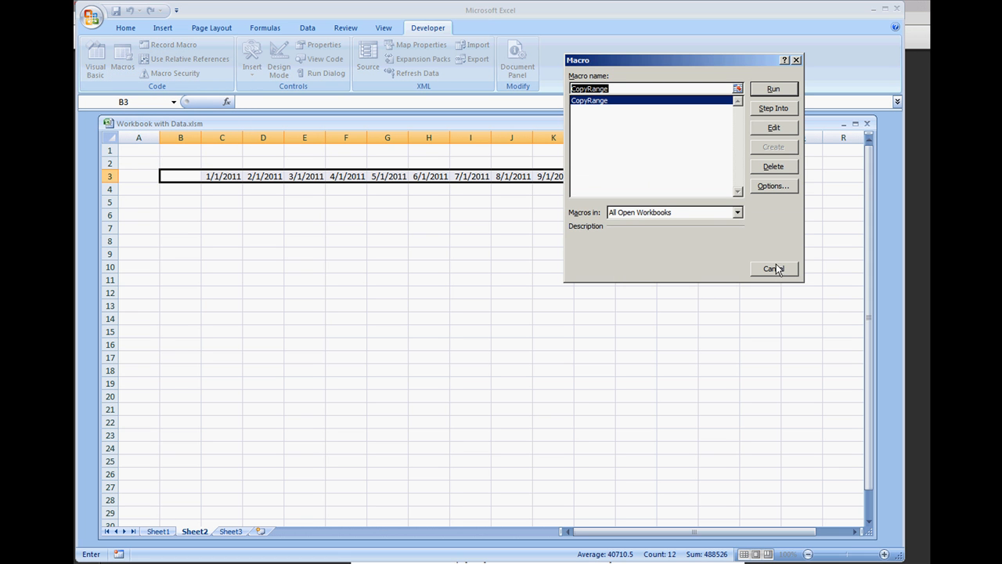
left_click(772, 88)
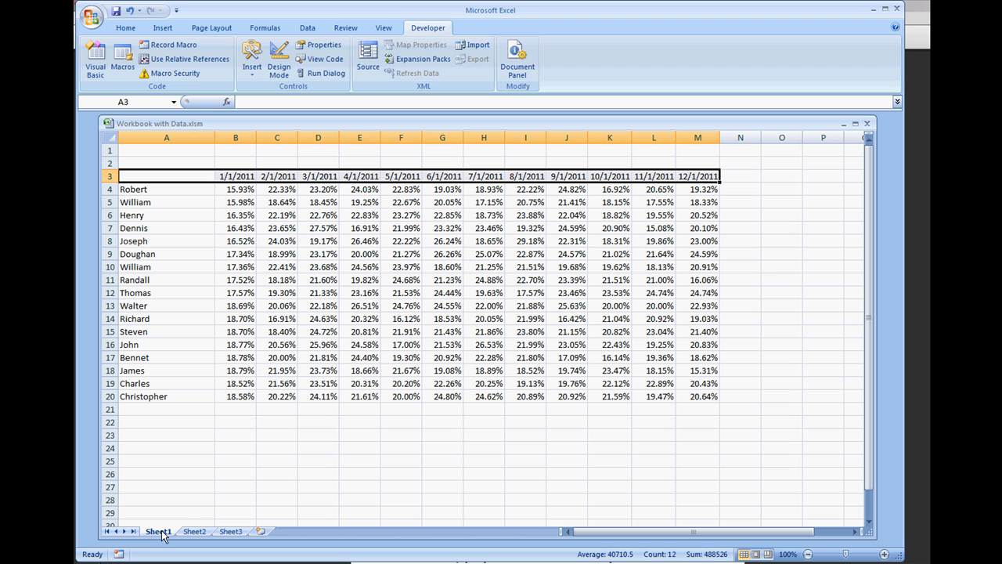
mouse_move(201, 245)
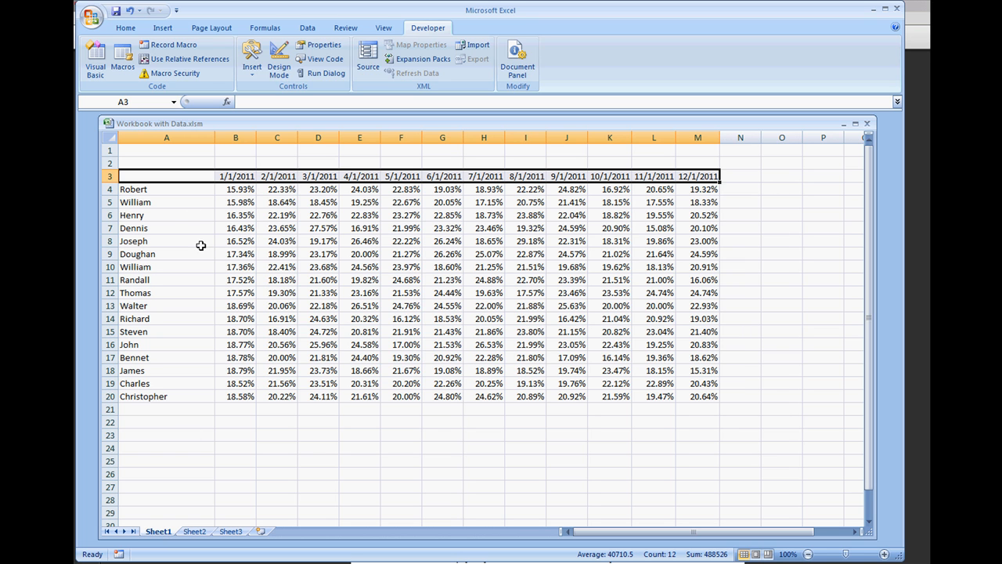
left_click(166, 241)
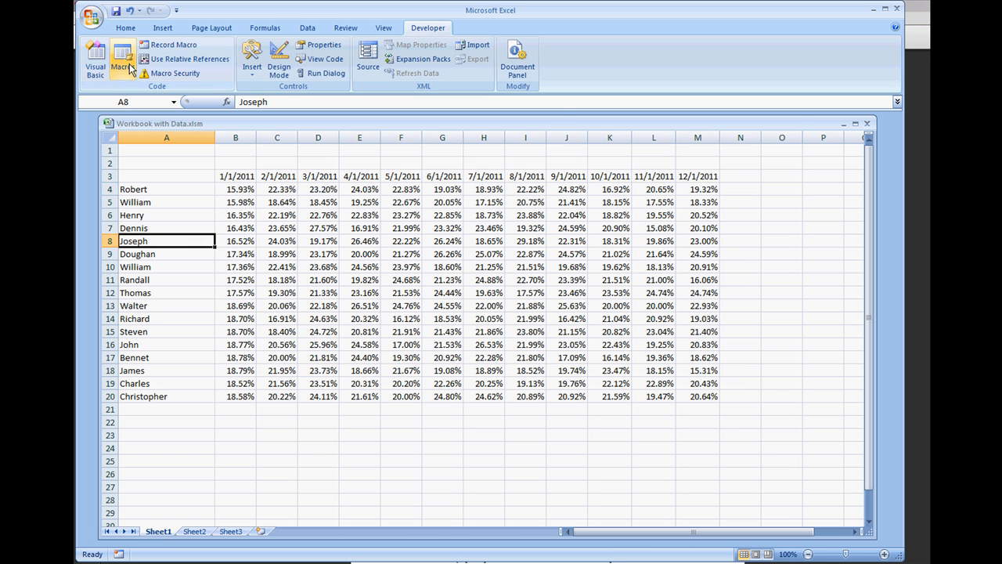
left_click(122, 59)
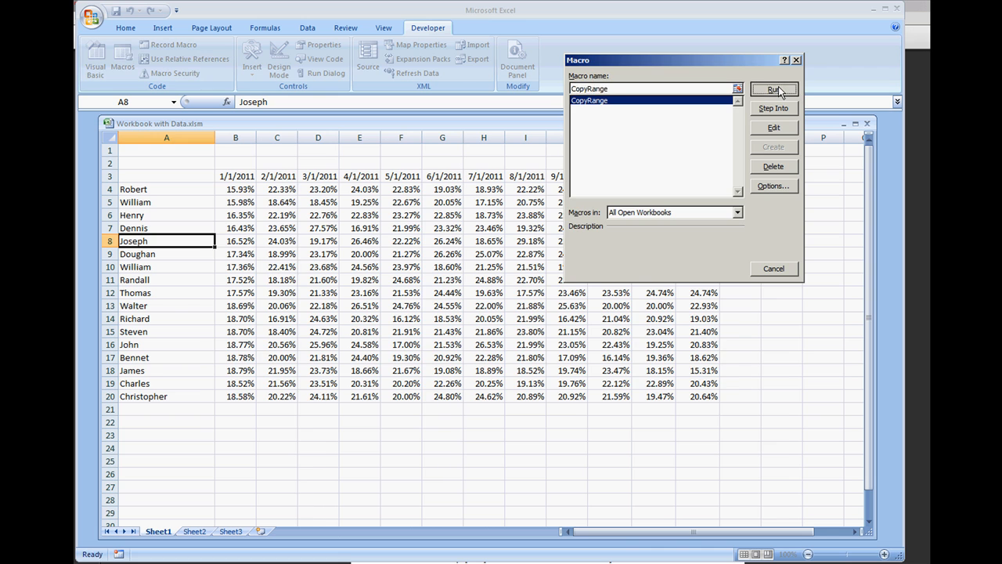
left_click(773, 88)
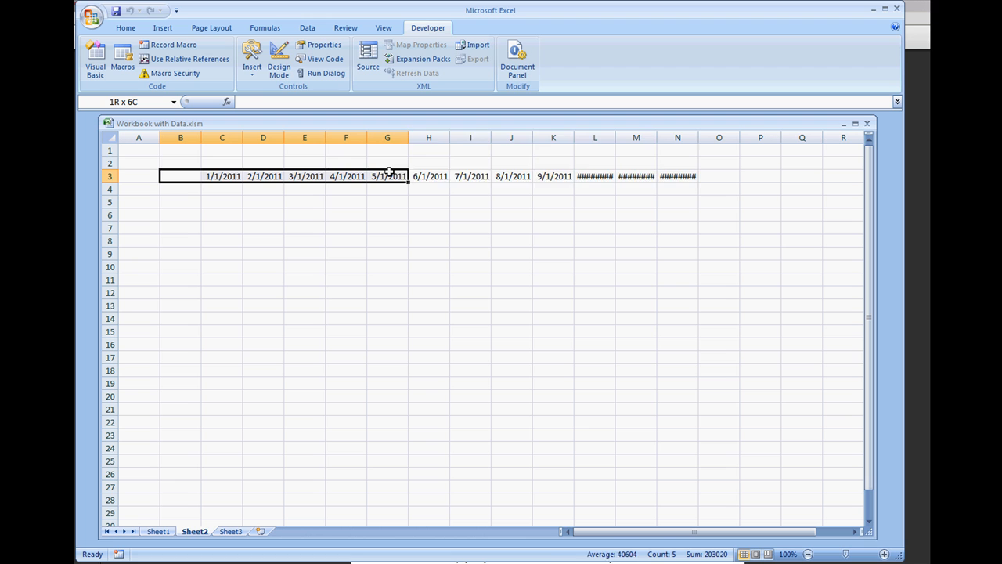
Clear Sheet2's pasted dates, return to Sheet1 and run CopyRange again to refill row 3
key("Delete")
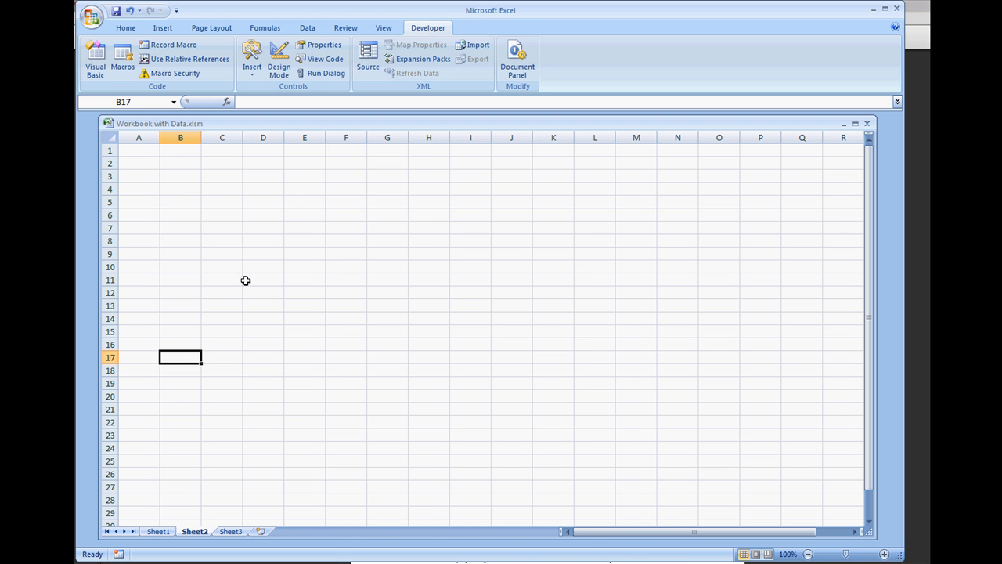
left_click(158, 531)
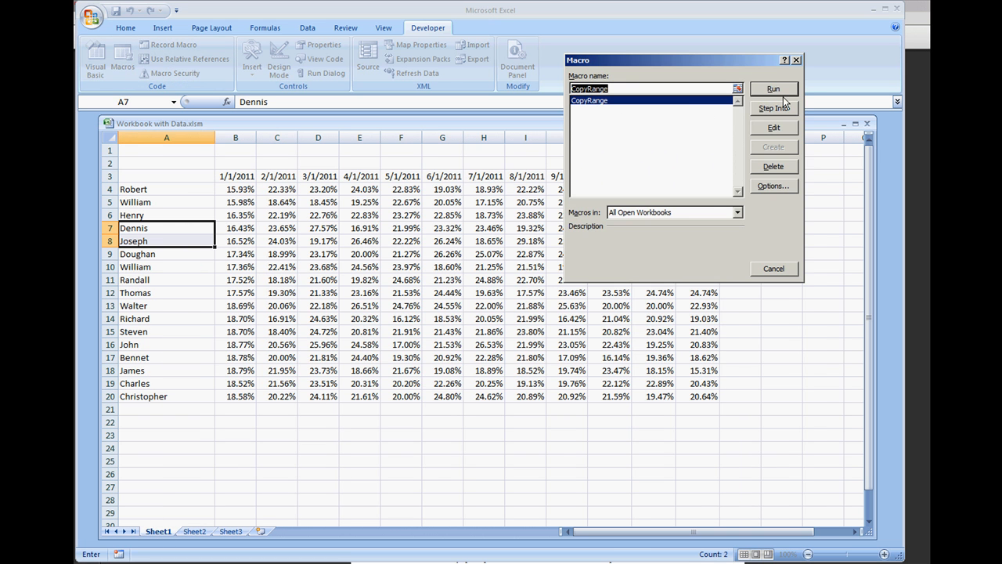
left_click(773, 88)
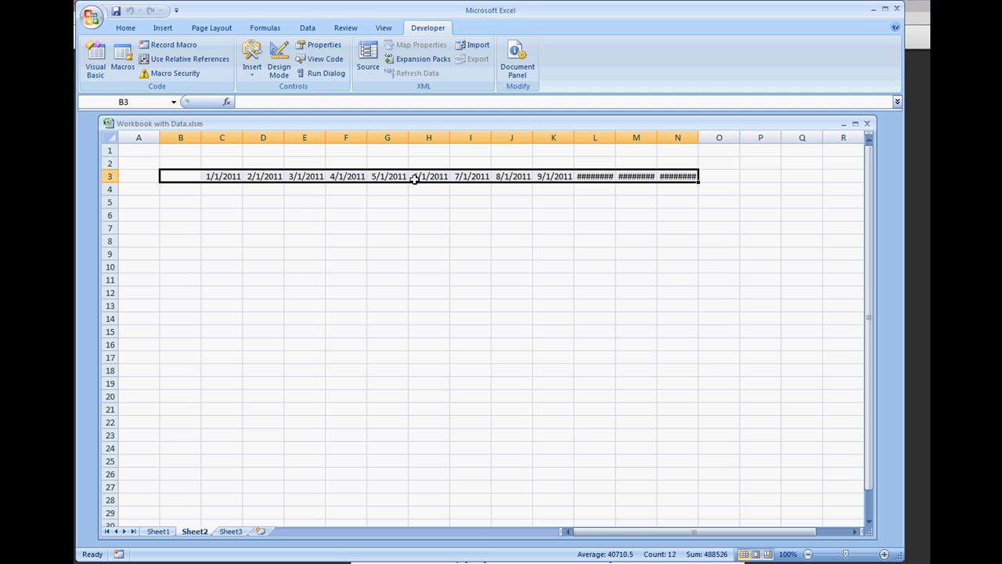
left_click(123, 59)
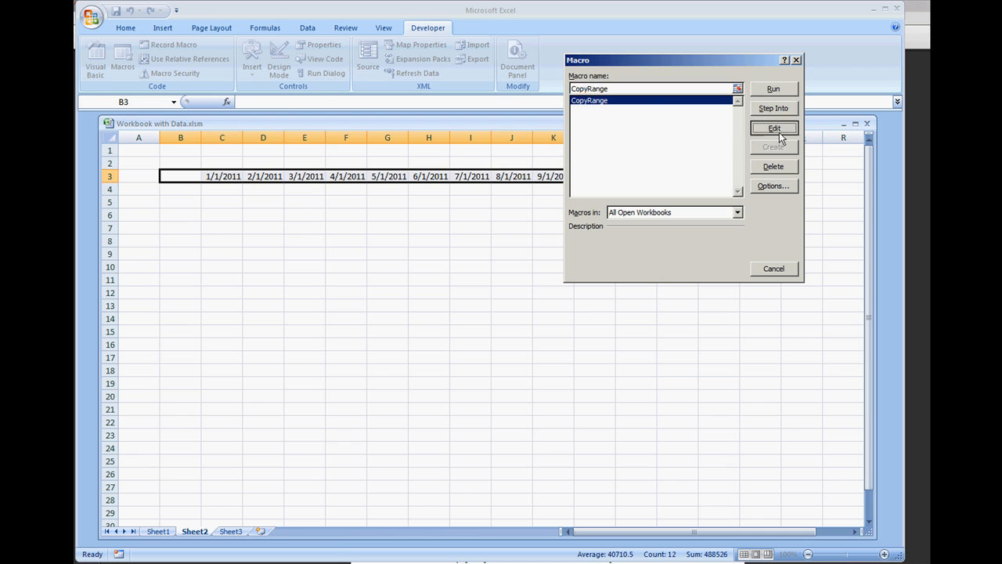
Edit the CopyRange macro to view its recorded VBA code in the Visual Basic Editor
left_click(773, 128)
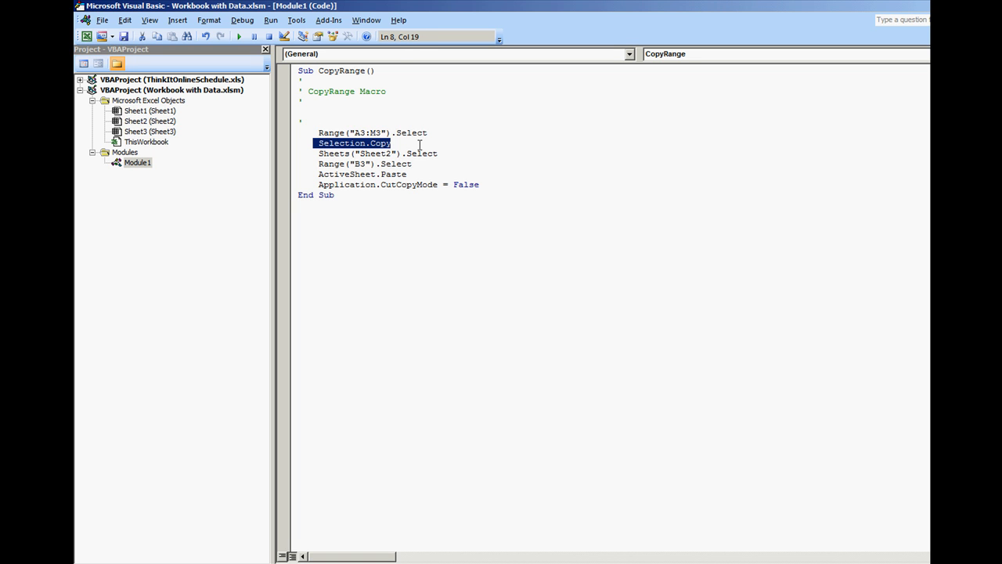
double_click(377, 153)
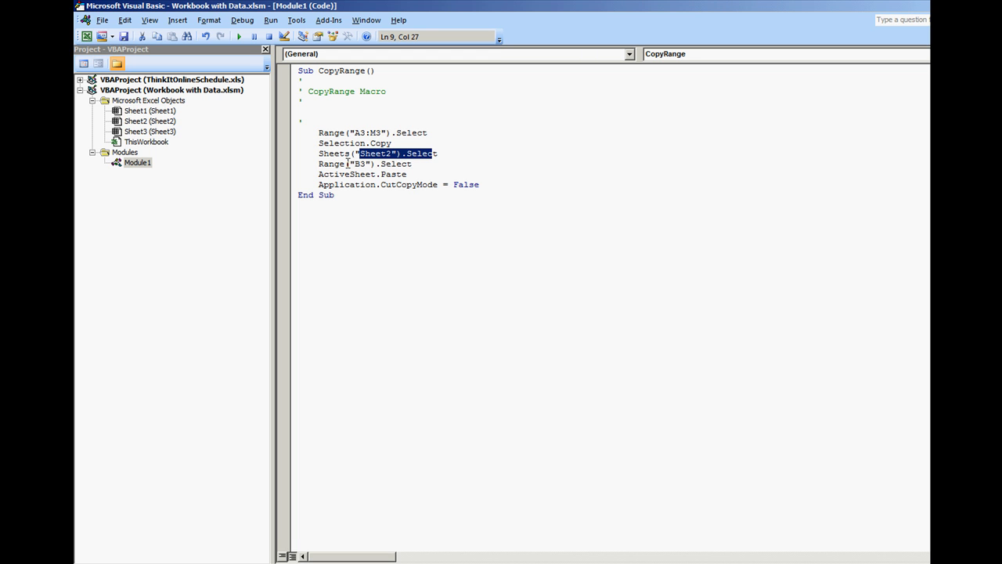
double_click(345, 174)
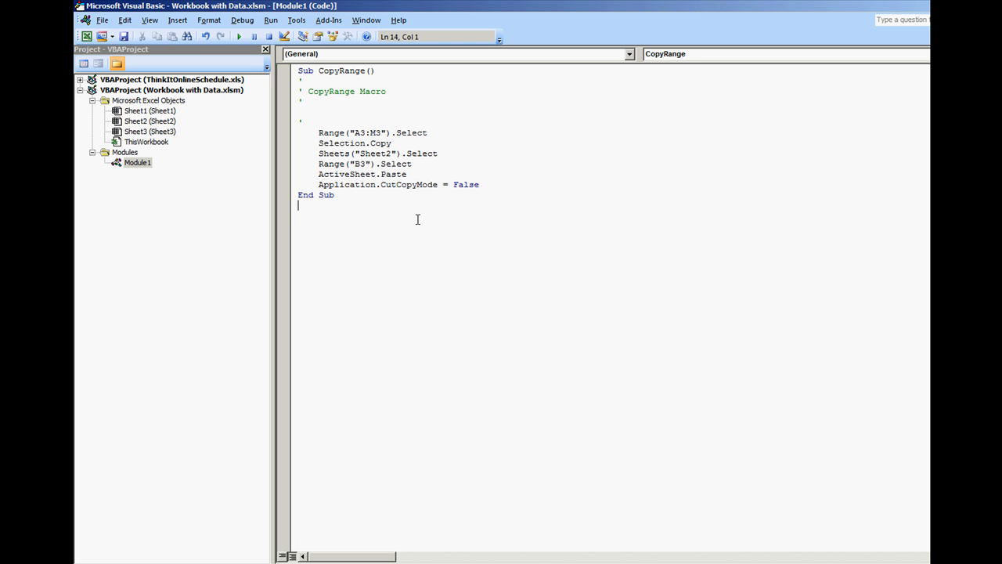
Declare a new Sub CopyRange2 procedure in Module1
type("s")
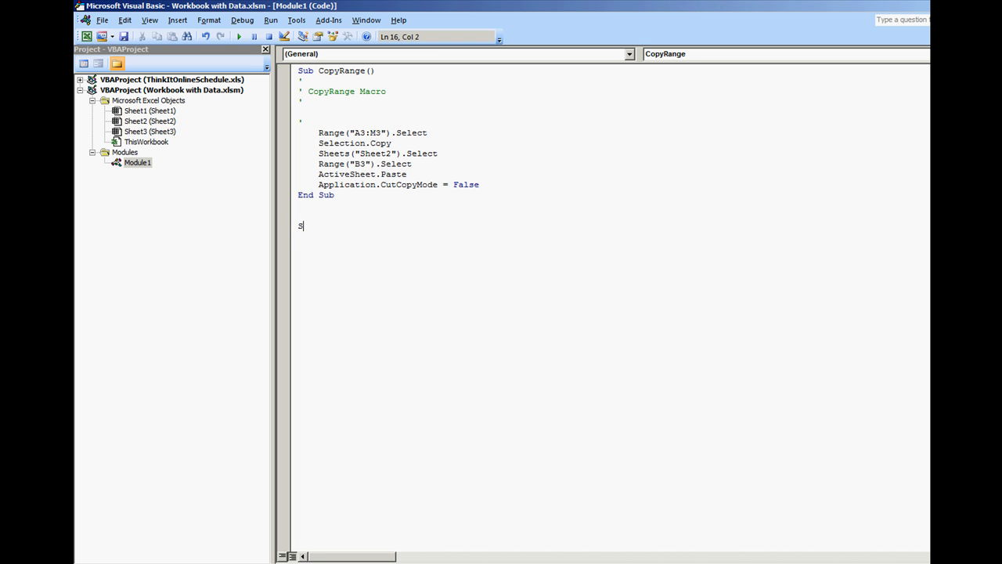
type("ub CopyRange2(")
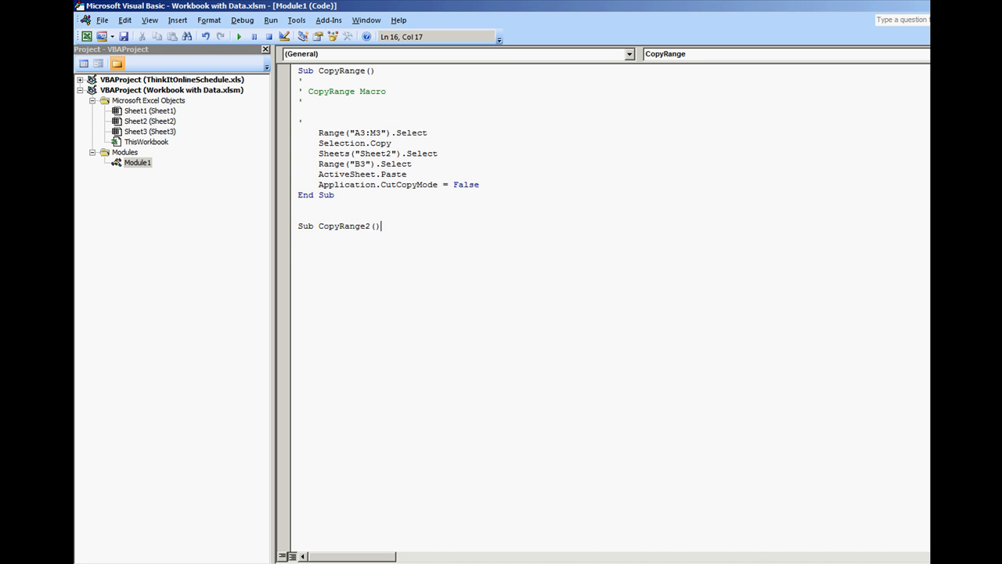
key("enter")
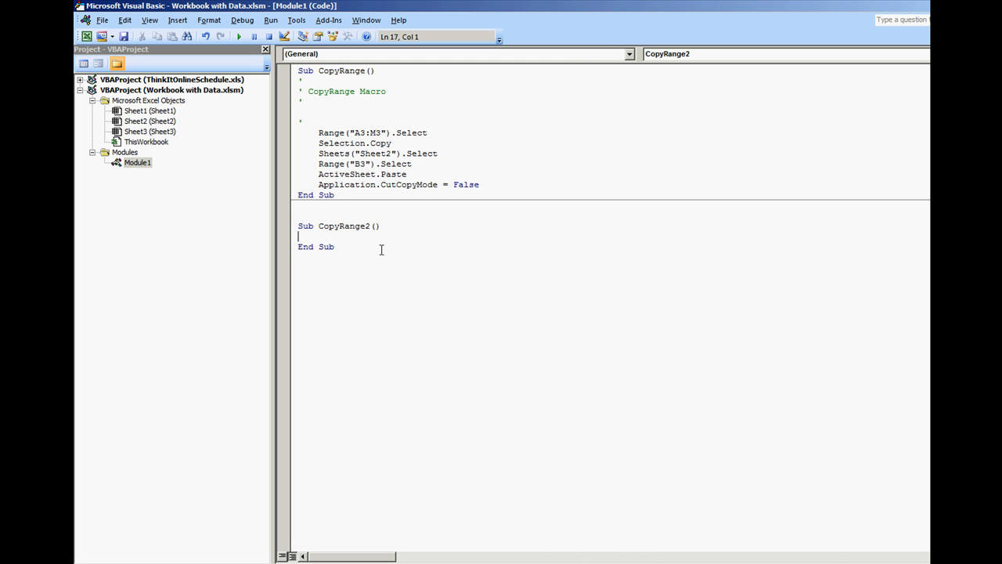
Write Sheets("Sheet1").Range("A3:M3").Copy Sheets("Sheet2").Range("b3") as the one-line body
type("Sheets(\"")
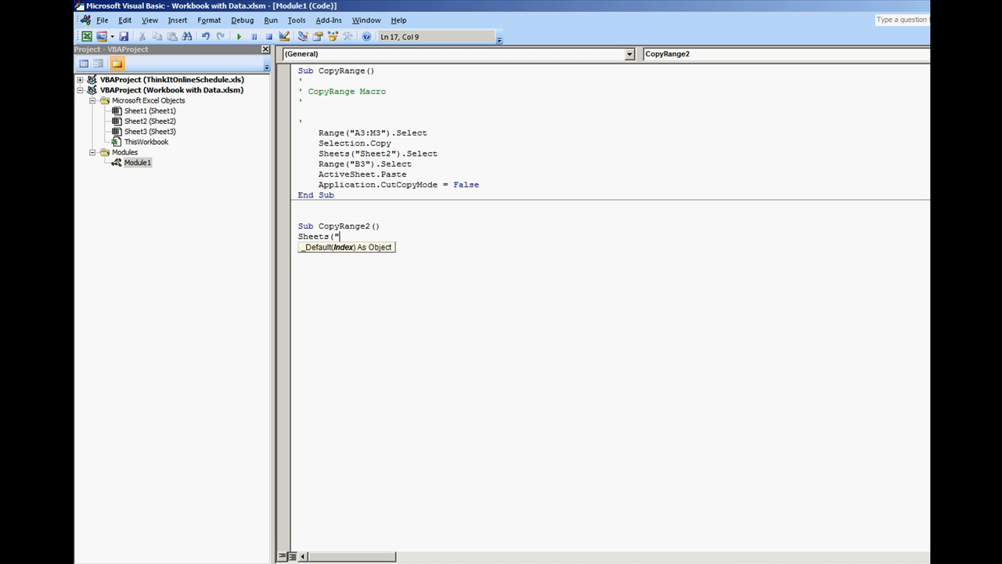
type("Sheet1\").Range(\"A")
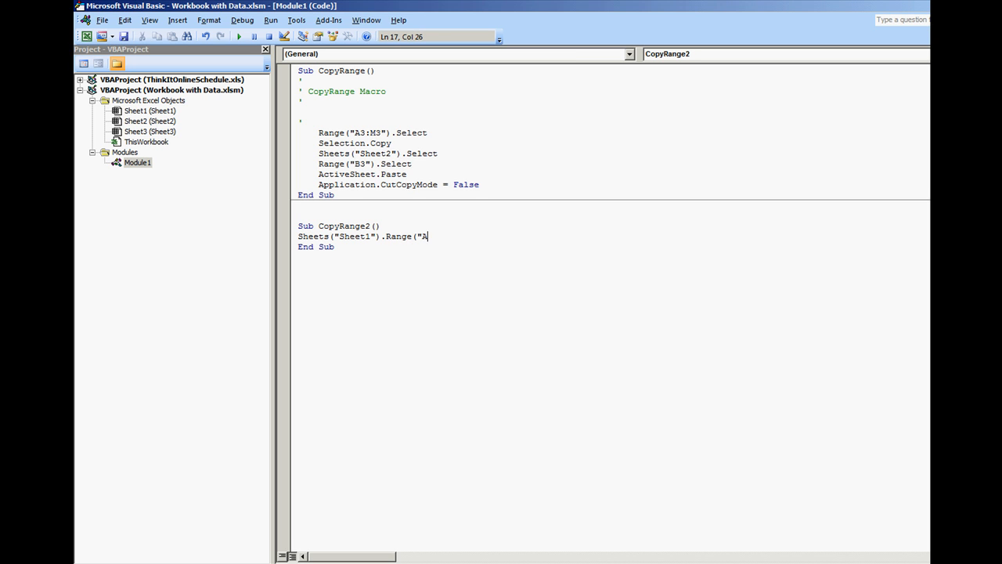
type("3:m")
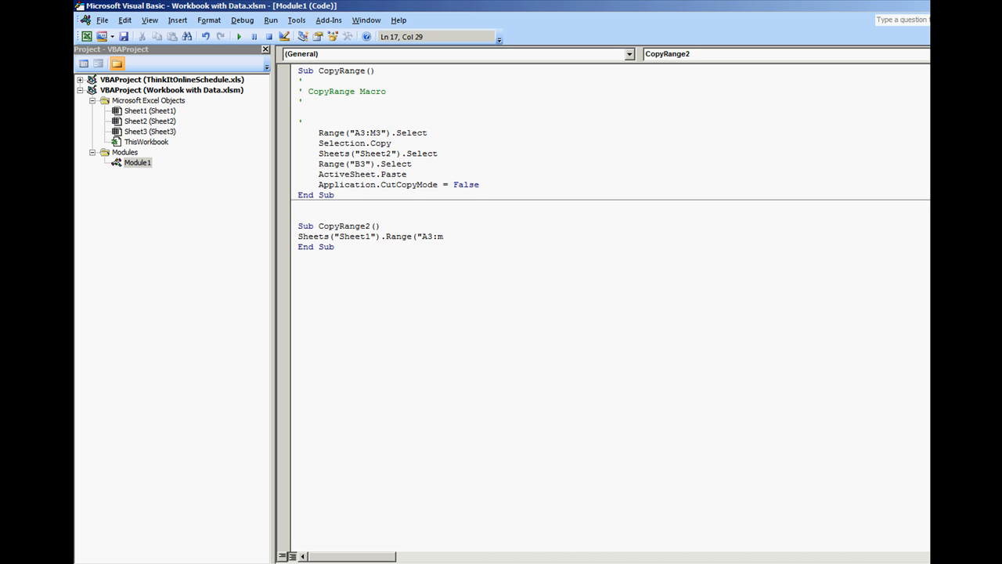
type("3\").")
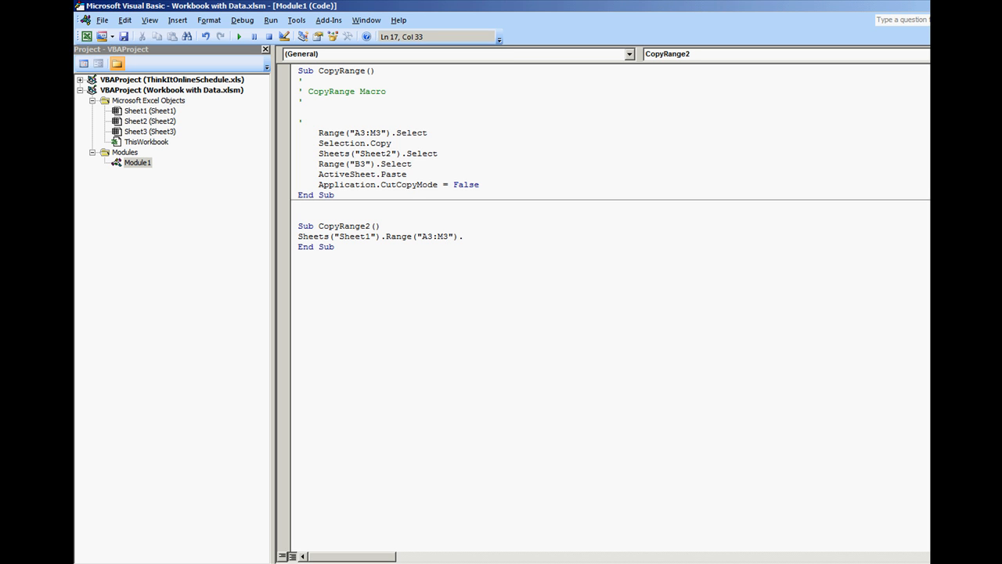
type("Copy")
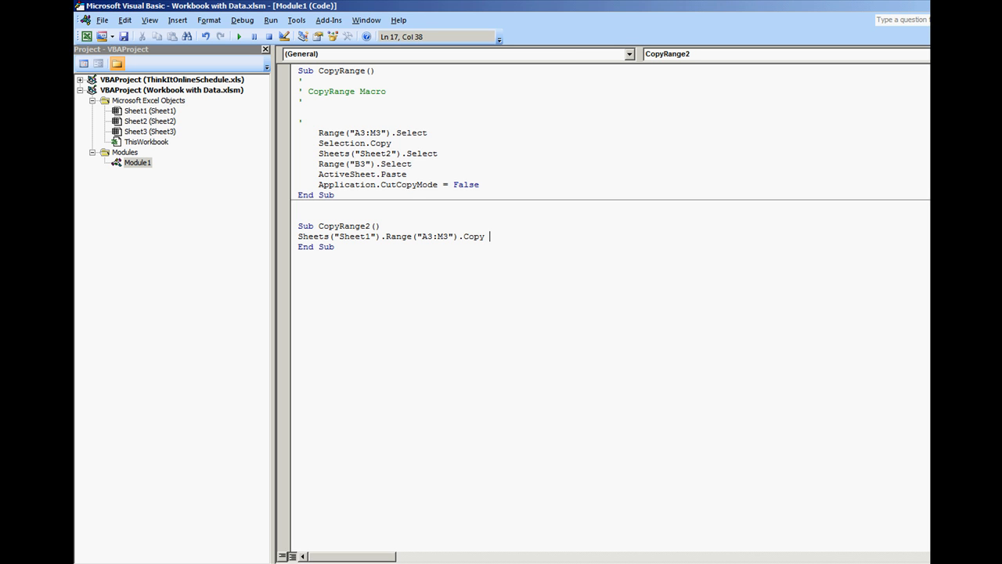
type("Sheets(")
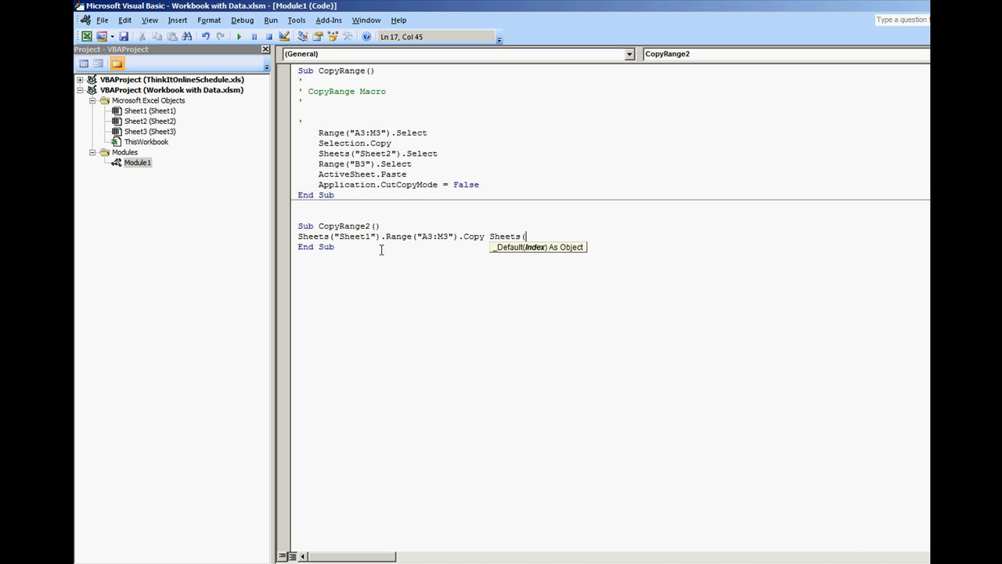
type("\"Sheet")
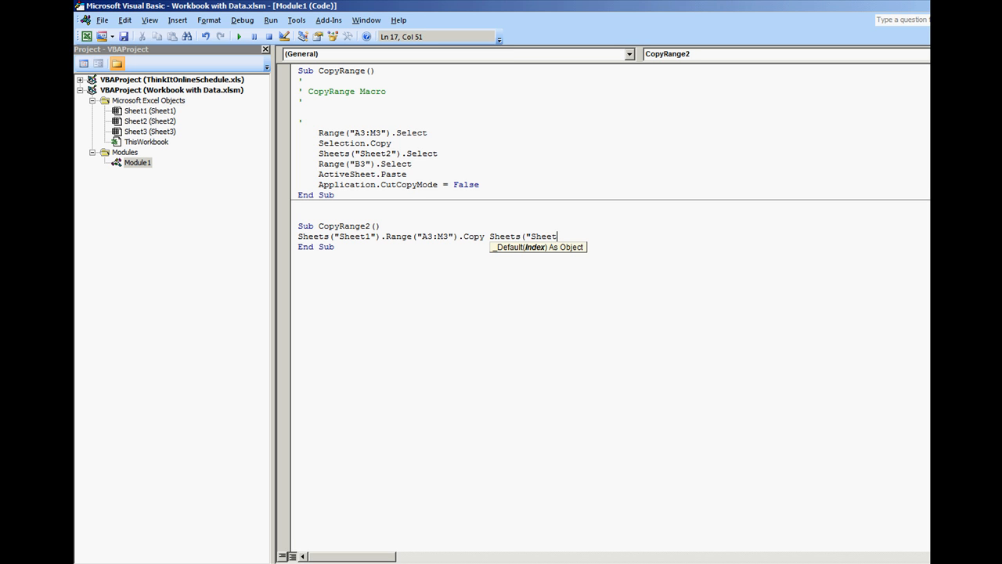
type("2\")")
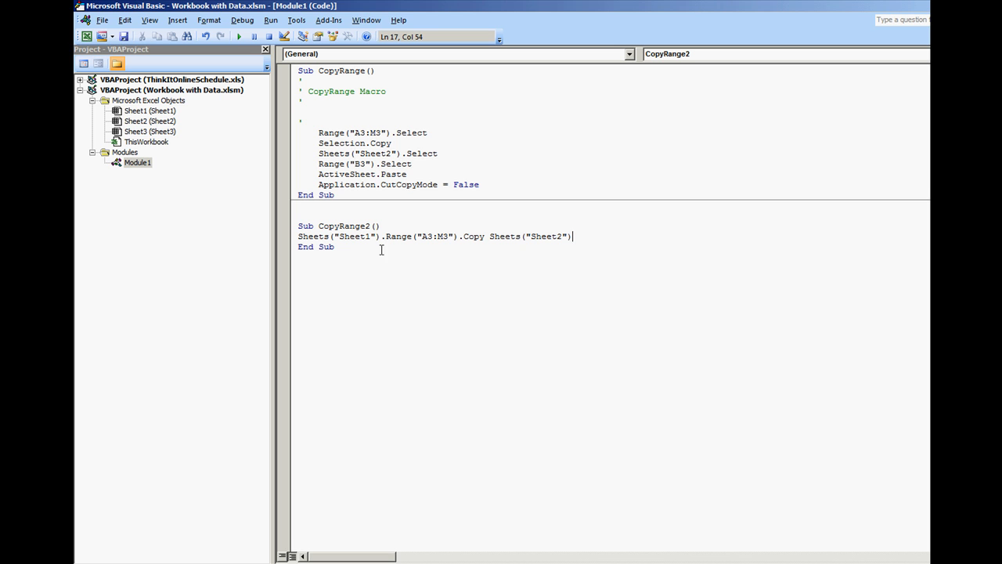
type(".Range")
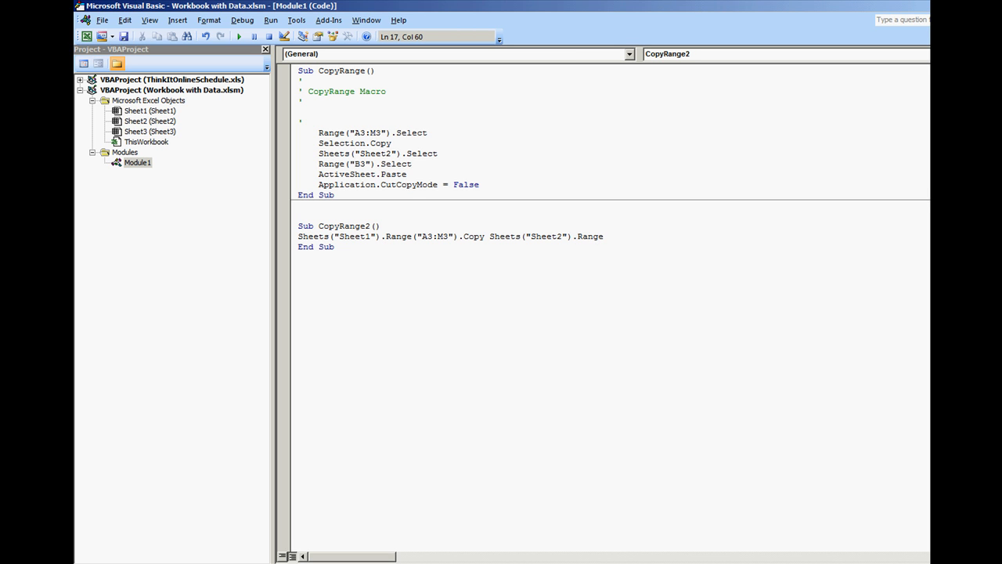
type("(")
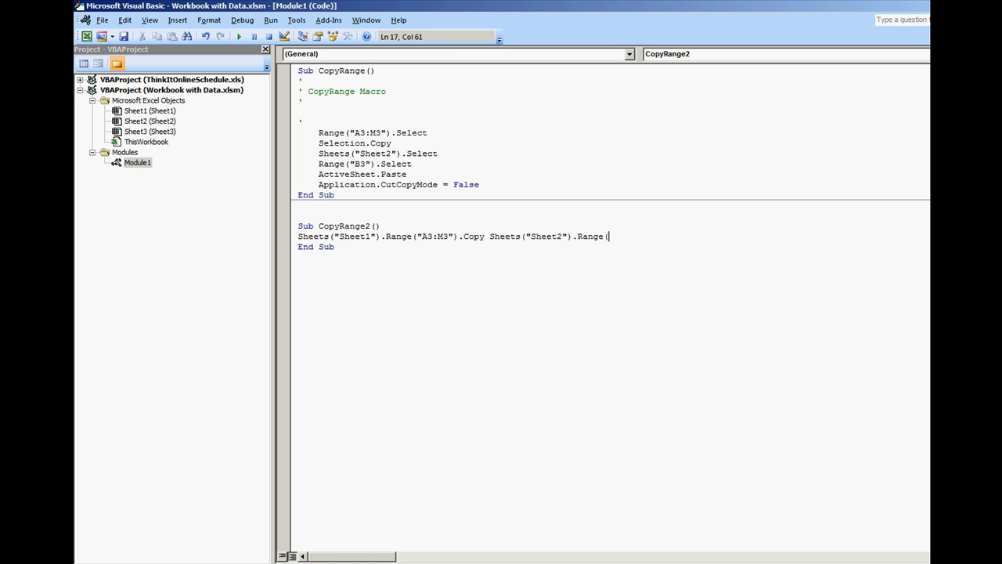
type("\"b3\")")
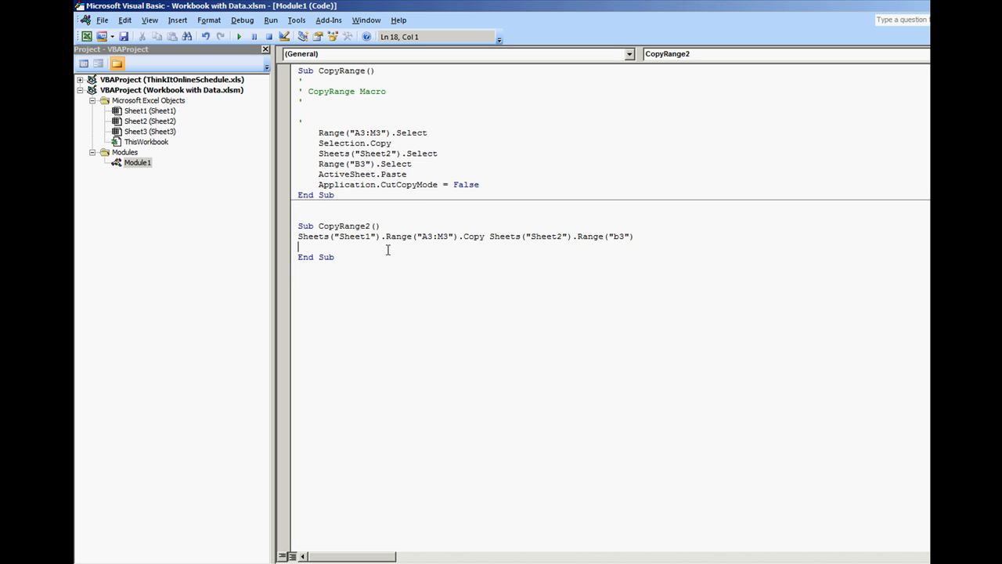
double_click(368, 236)
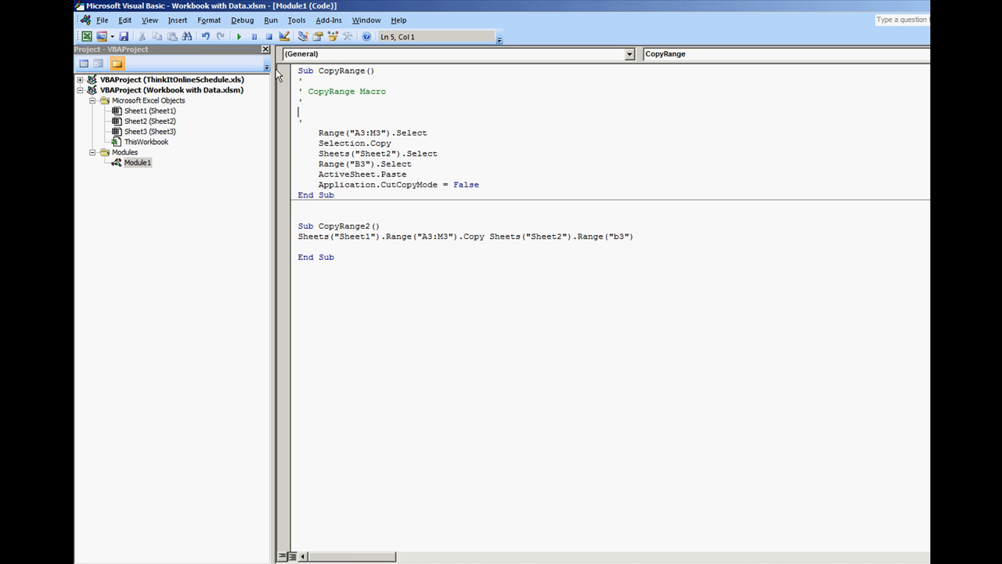
mouse_move(84, 7)
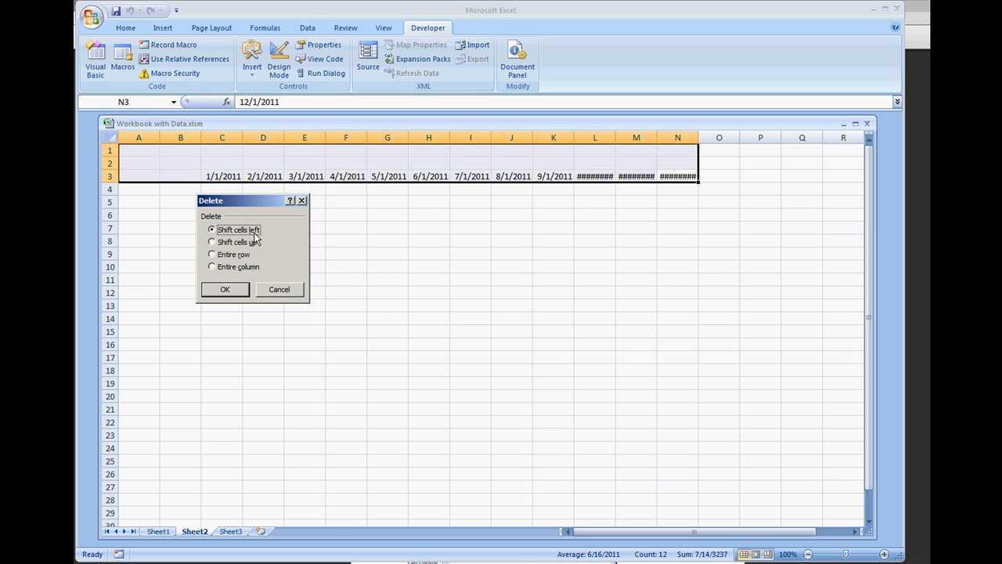
Delete the copied date cells from Sheet2 row 3, shifting cells left
left_click(225, 288)
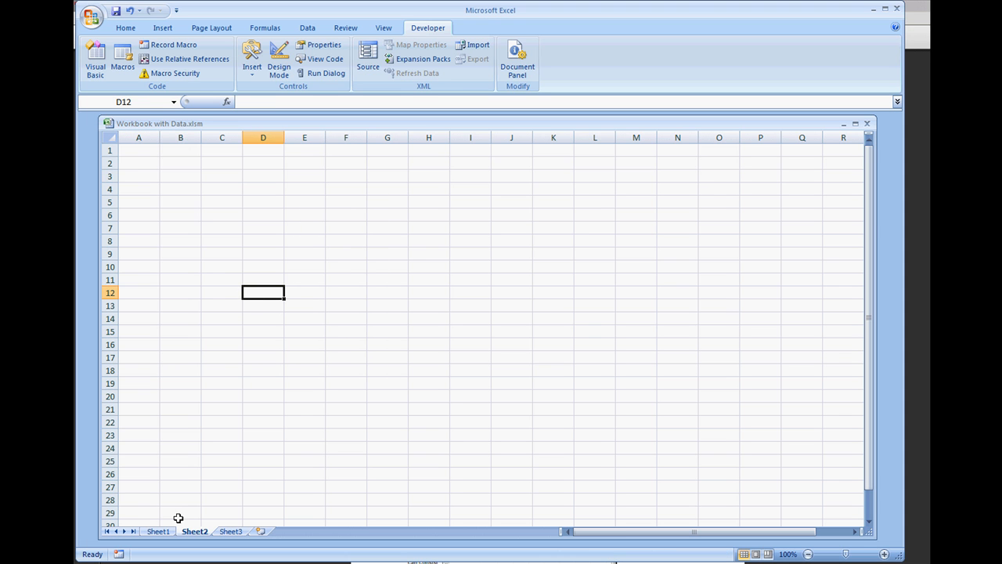
Run the CopyRange2 macro from Sheet1 via the macro list
left_click(158, 531)
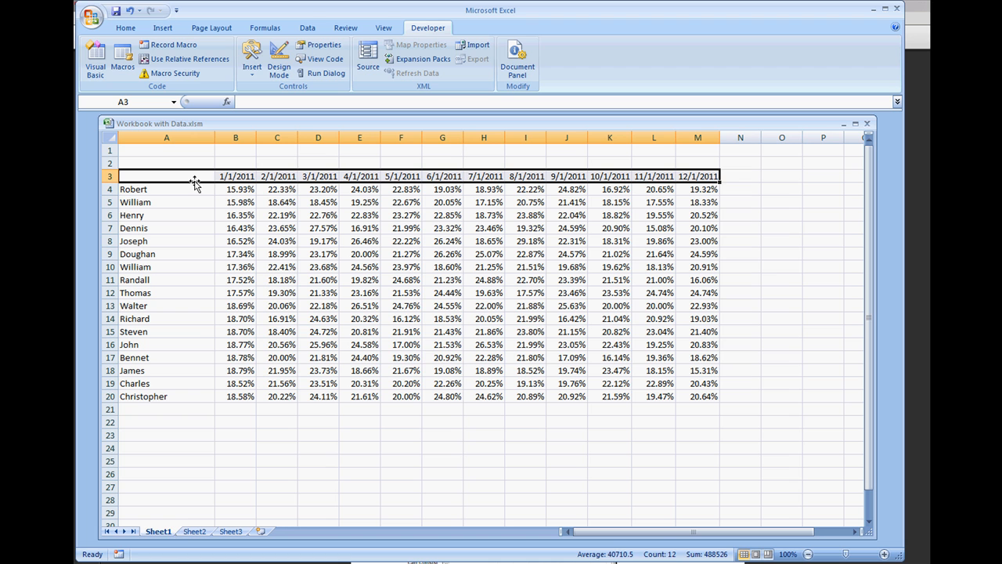
left_click(122, 58)
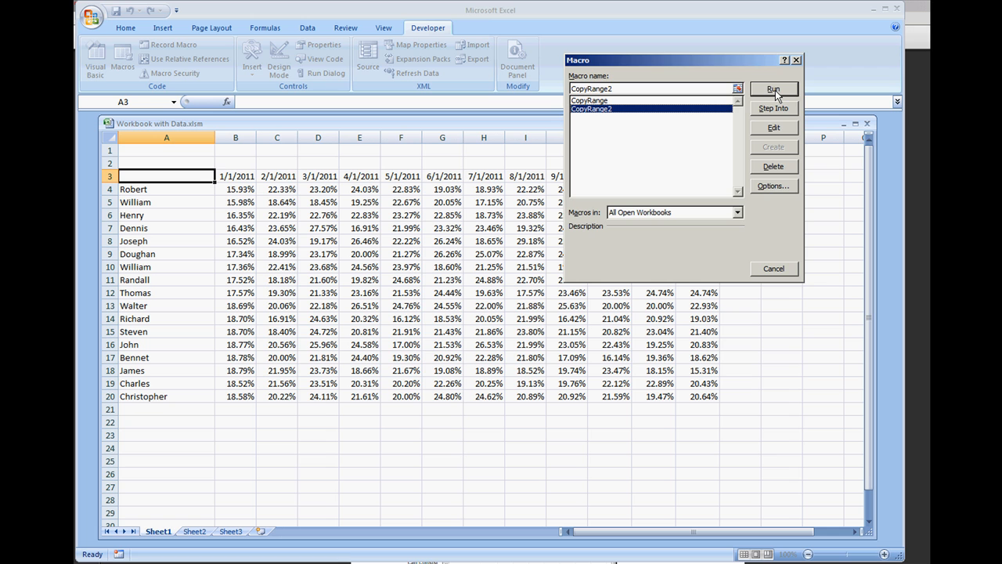
left_click(772, 88)
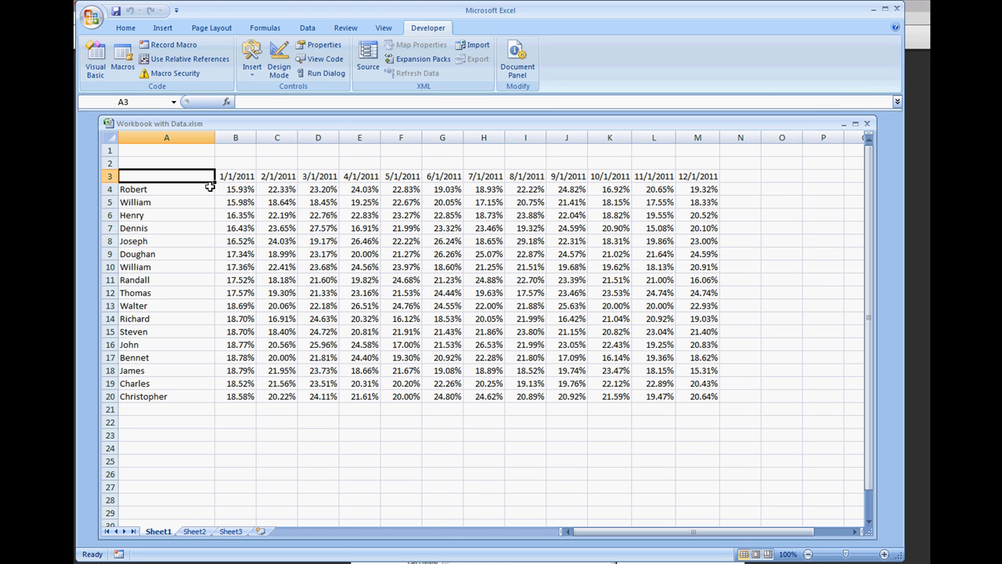
mouse_move(227, 478)
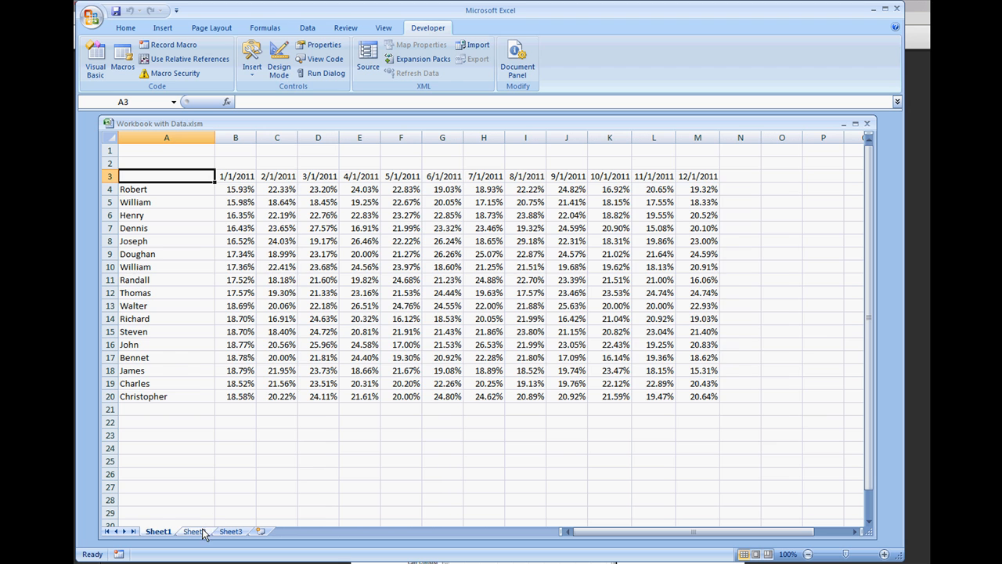
left_click(194, 531)
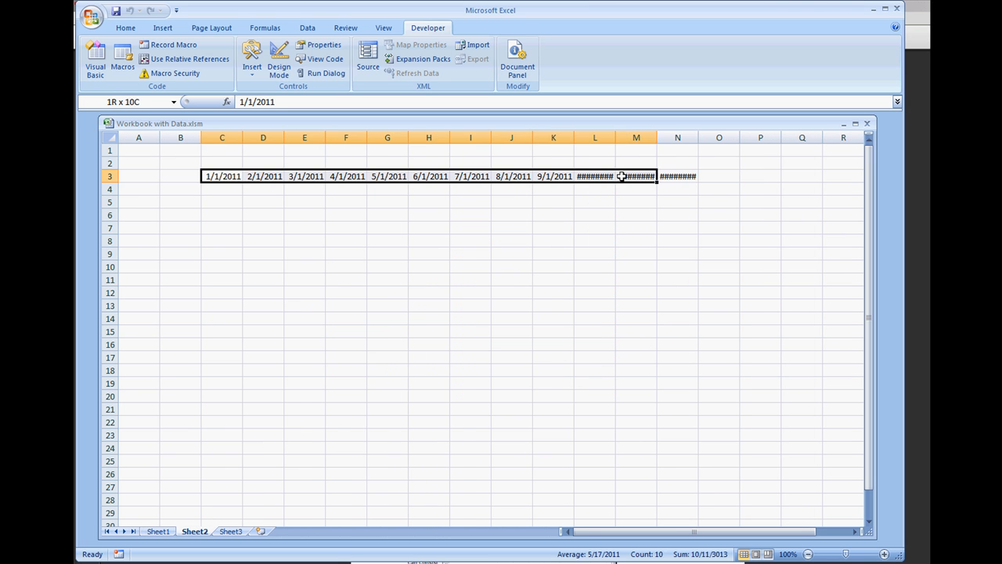
left_click(263, 216)
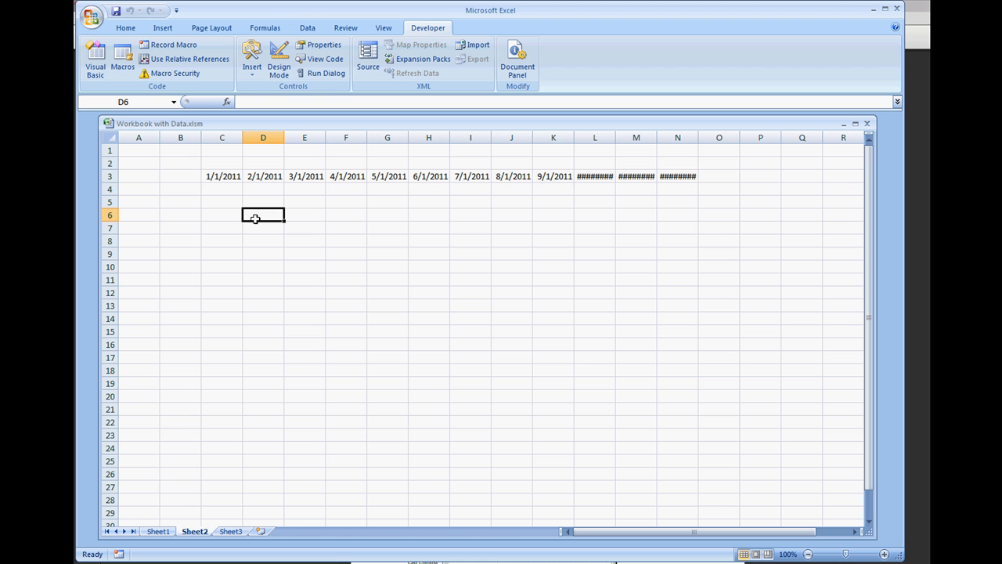
mouse_move(266, 216)
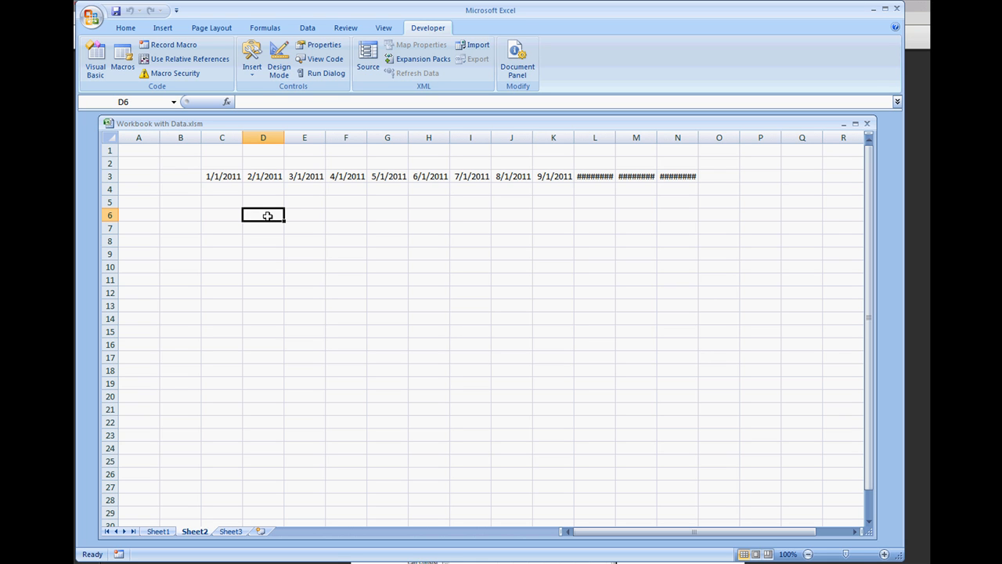
right_click(263, 216)
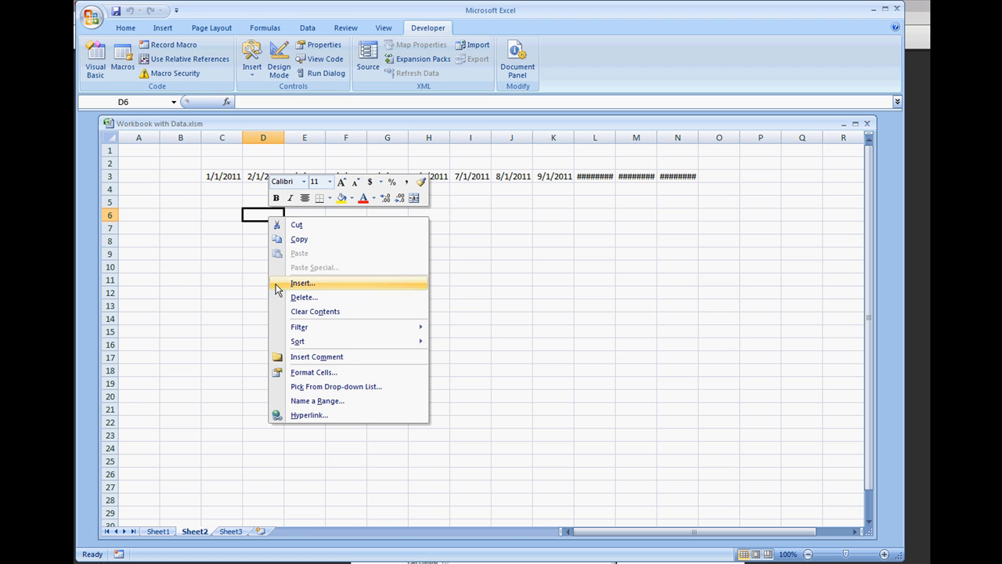
mouse_move(247, 278)
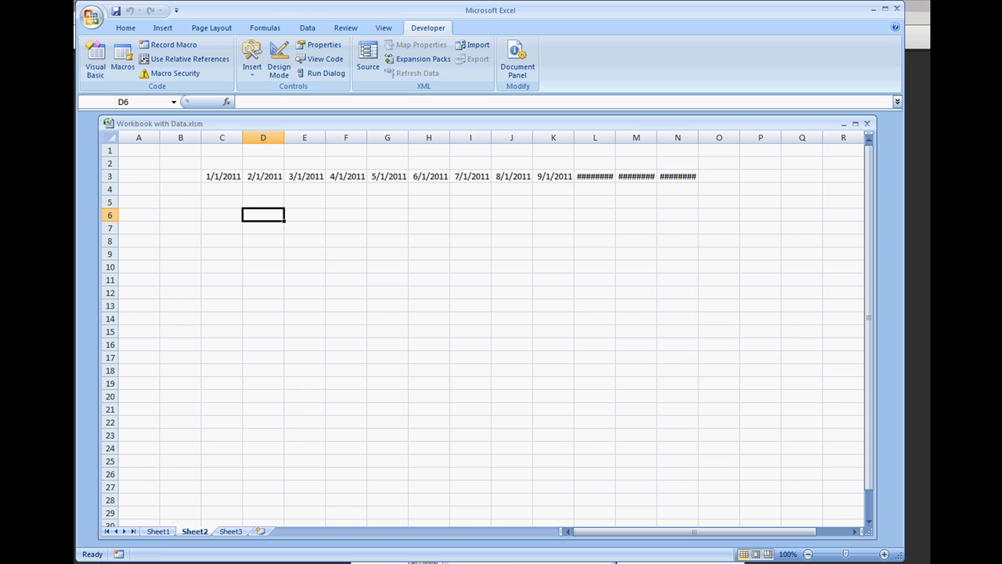
left_click(157, 531)
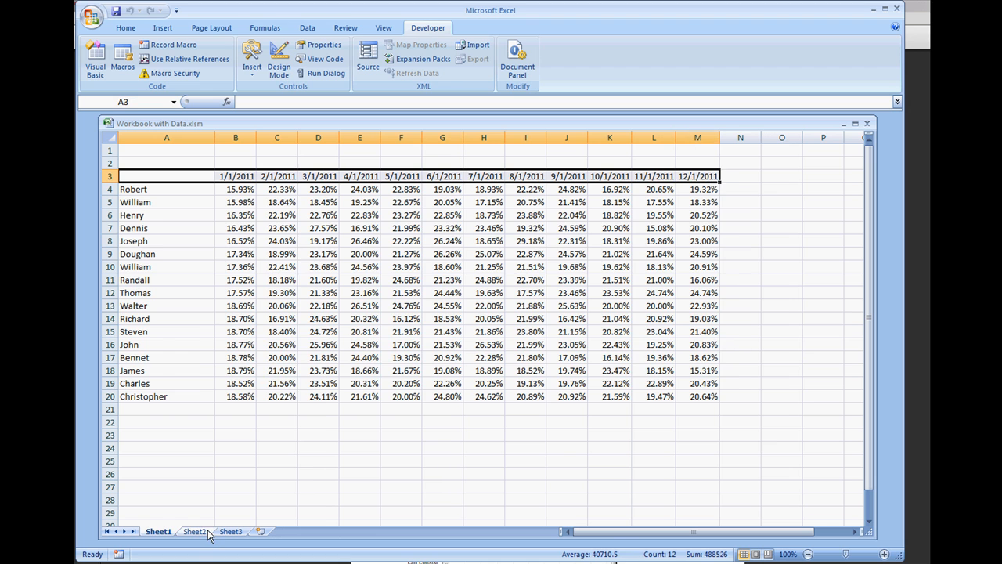
left_click(194, 531)
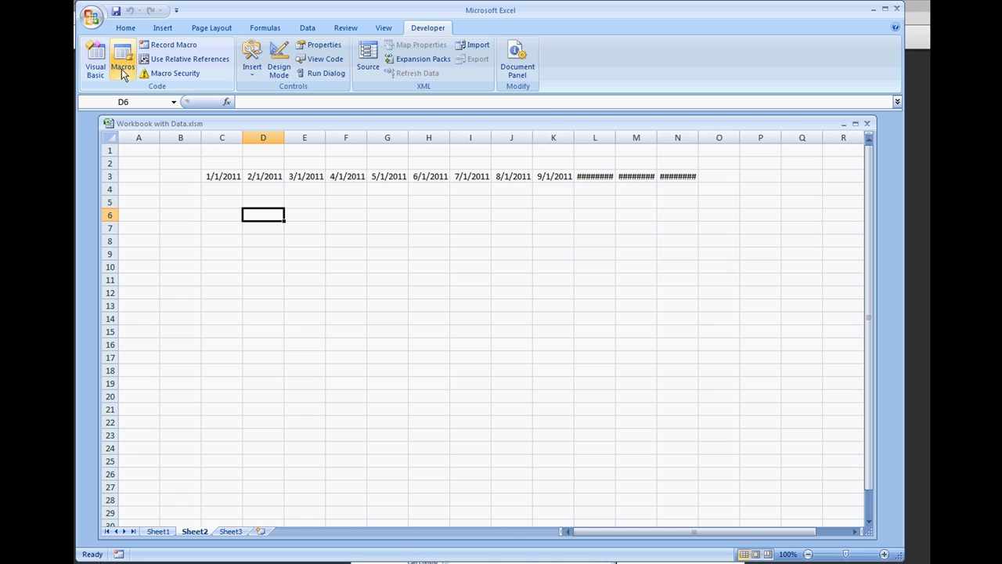
left_click(122, 61)
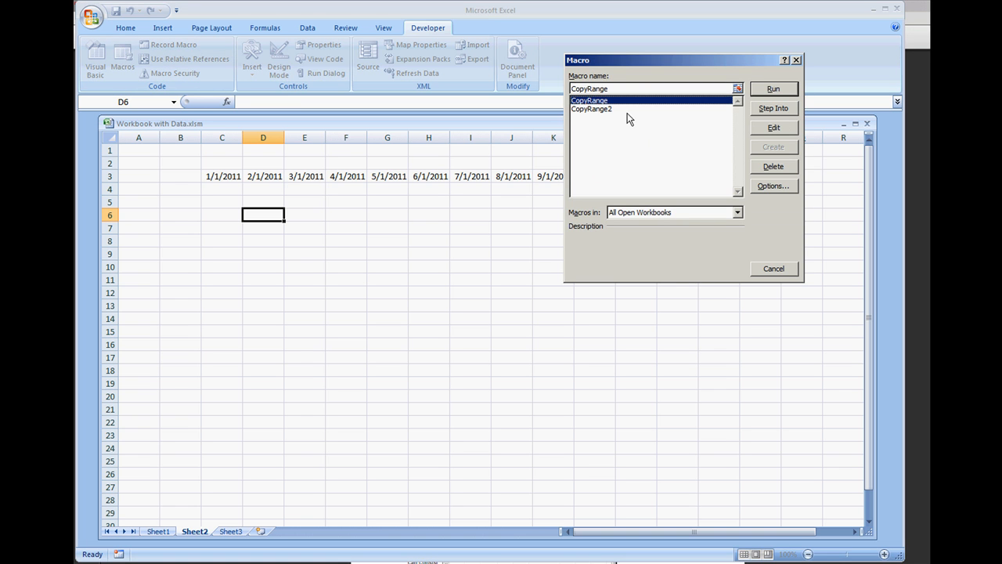
left_click(773, 127)
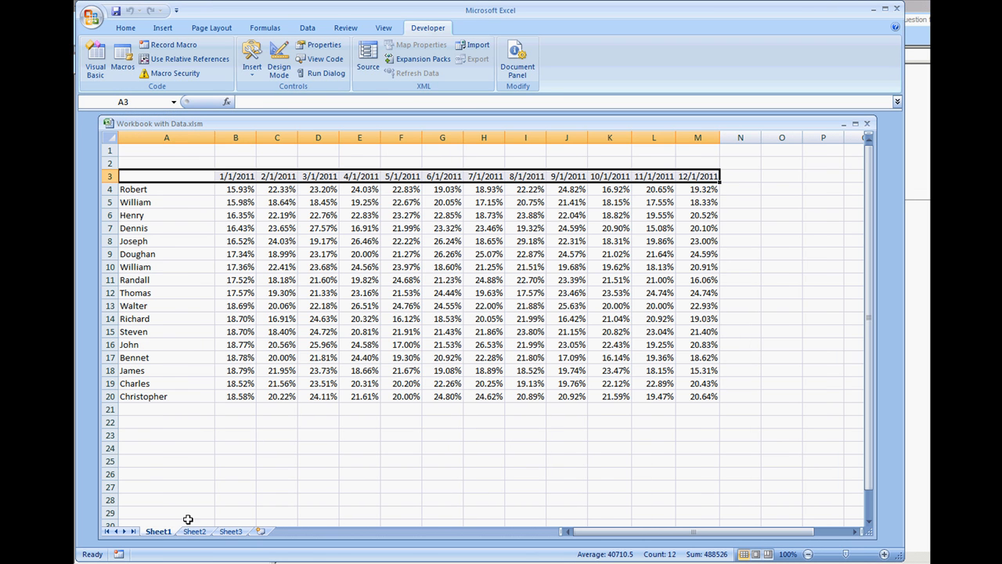
left_click(740, 176)
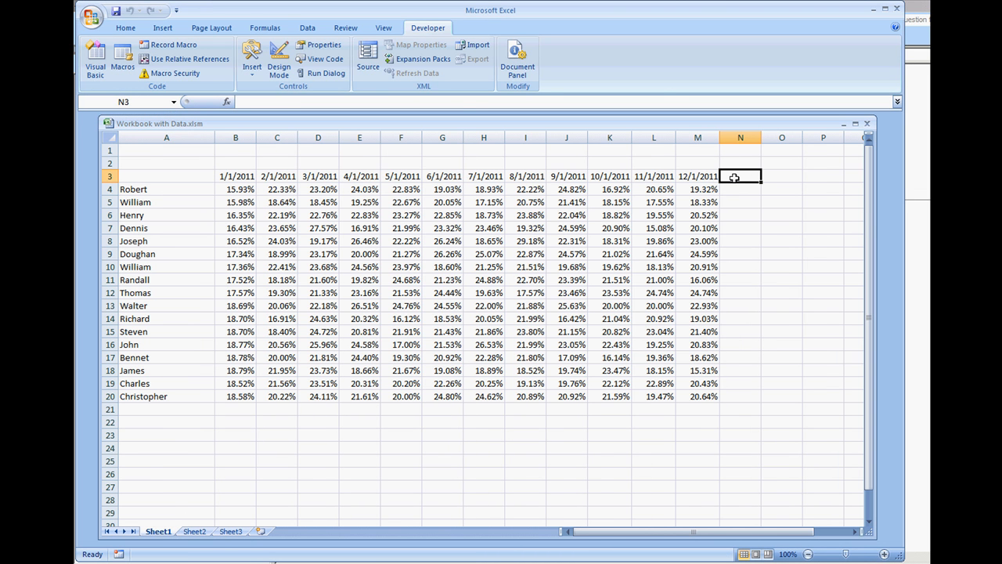